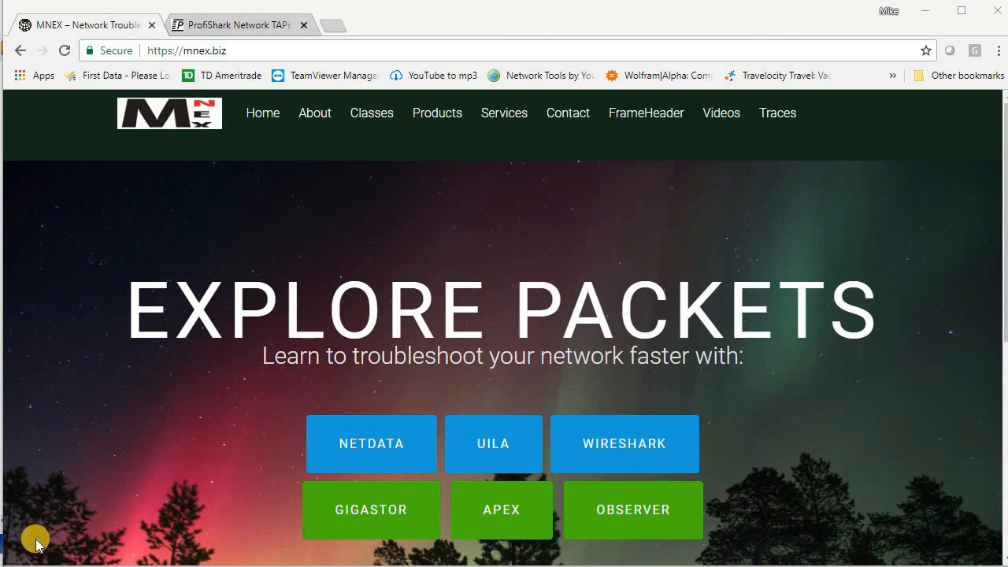
mouse_move(727, 275)
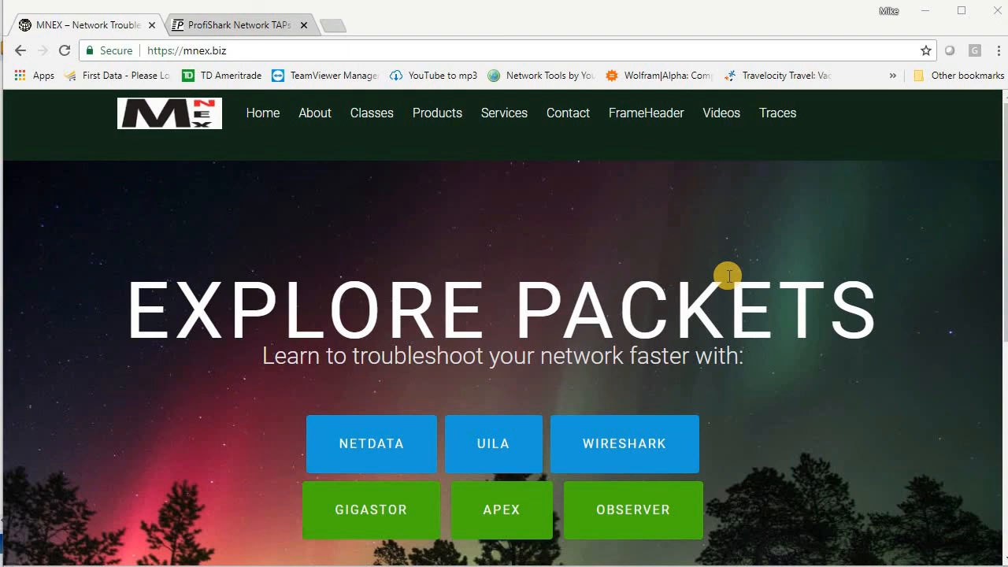
mouse_move(646, 113)
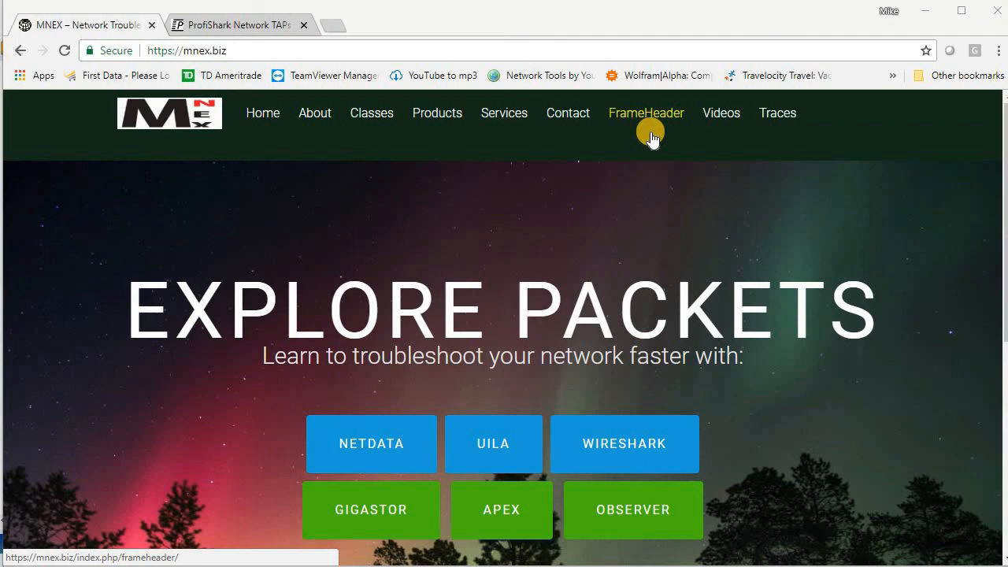
mouse_move(232, 91)
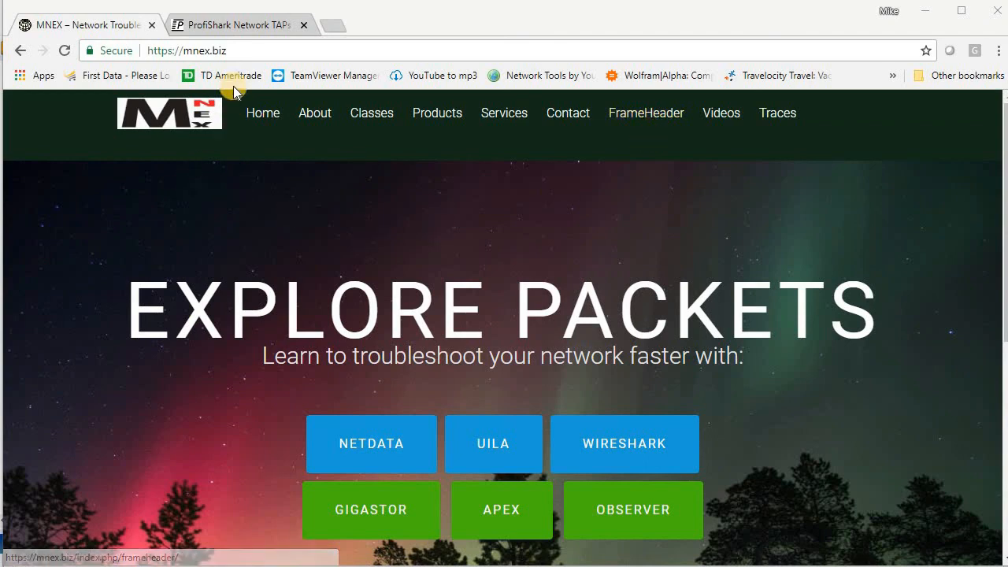
Step: Switch to the ProfiShark Network TAPs tab on profitap.com
left_click(237, 25)
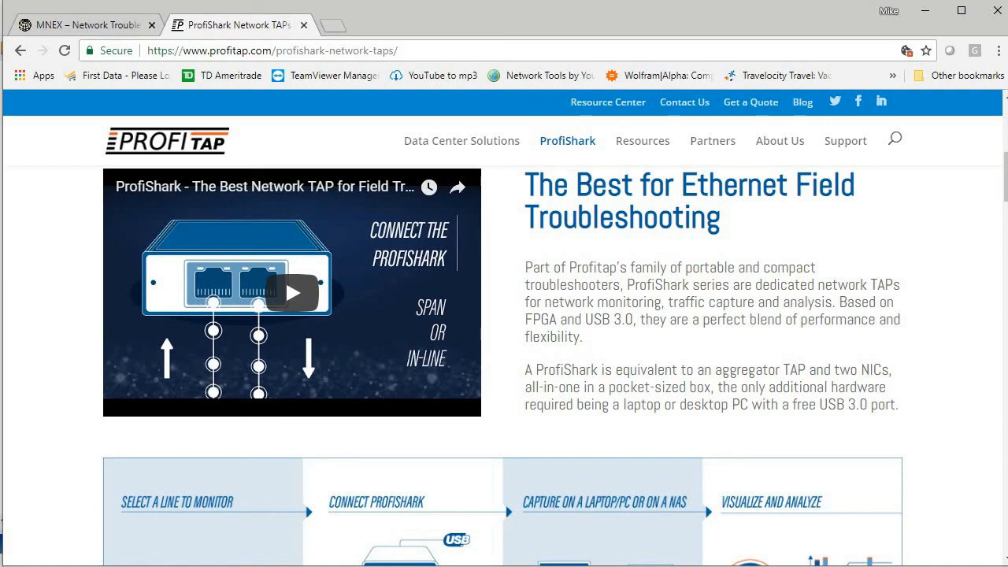
mouse_move(720, 428)
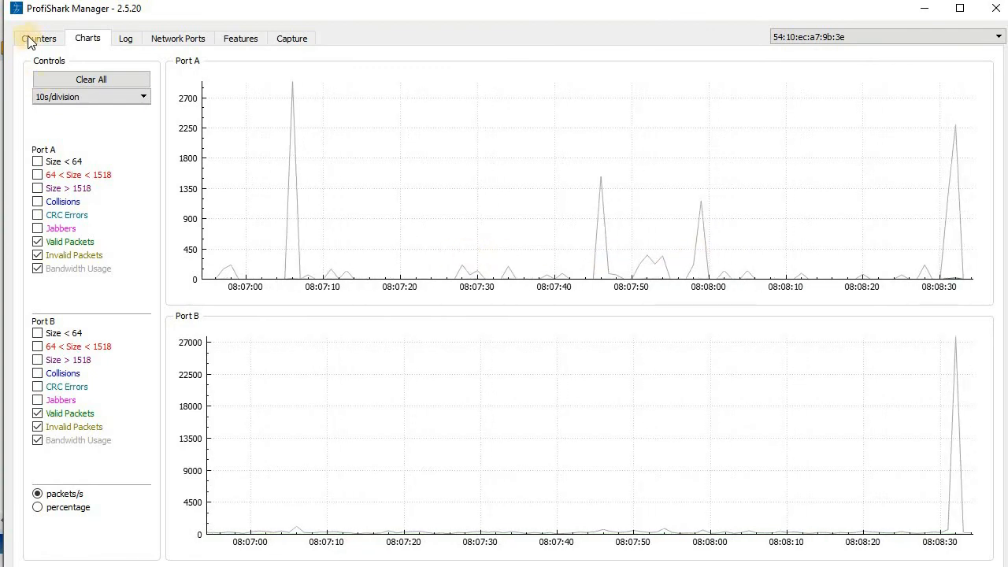
Step: Show the Counters tab with Port A and Port B packet counters
left_click(39, 38)
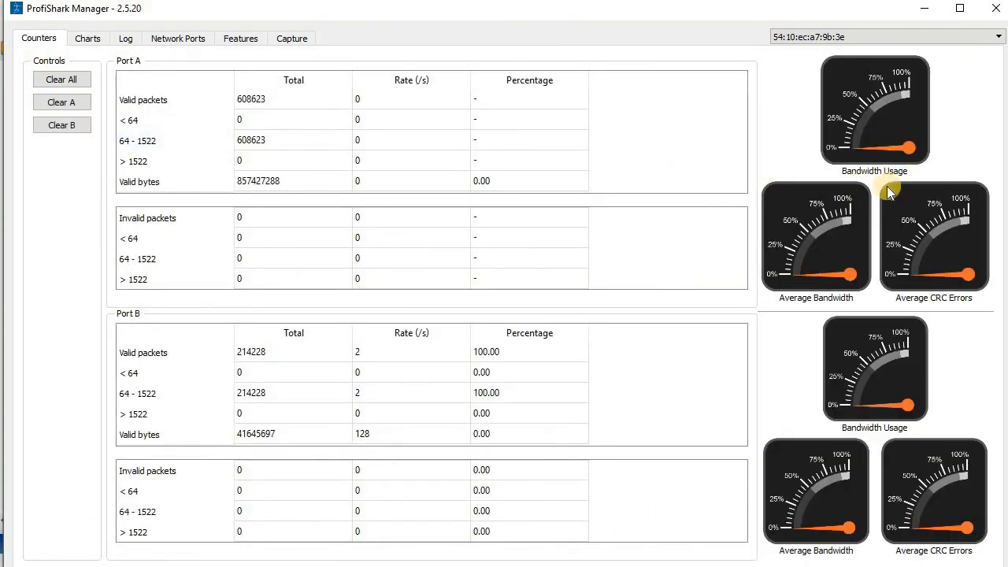
mouse_move(894, 235)
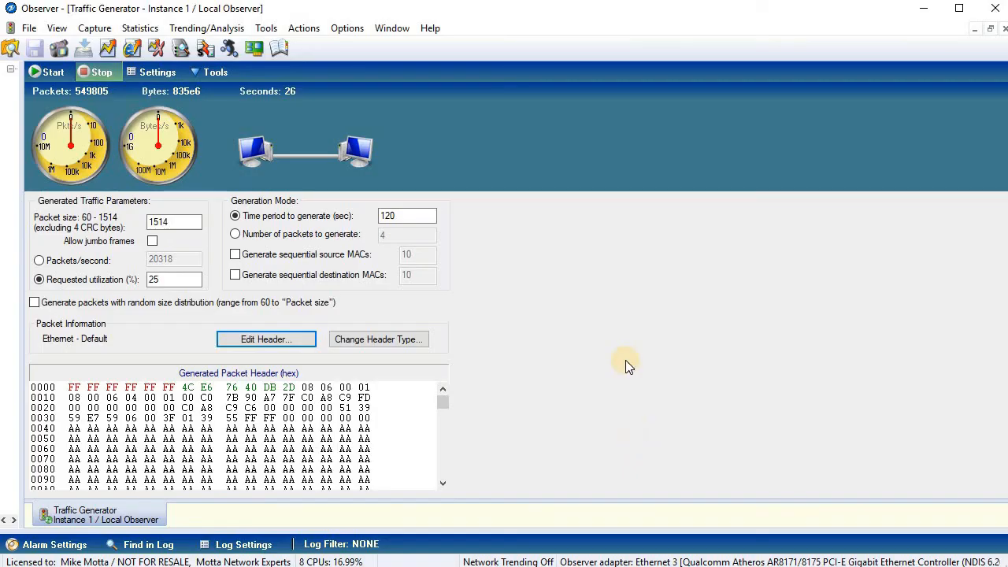
mouse_move(204, 138)
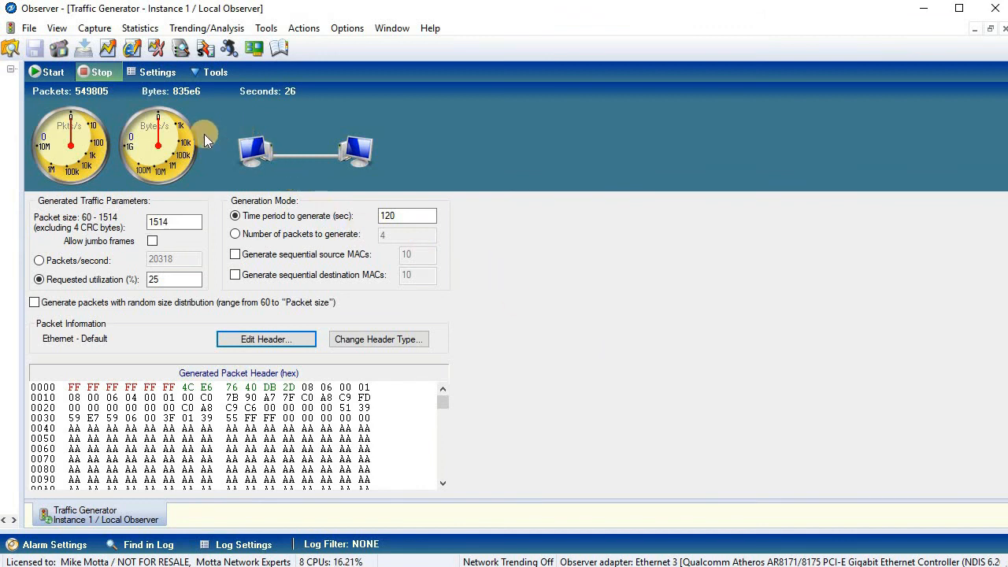
mouse_move(158, 295)
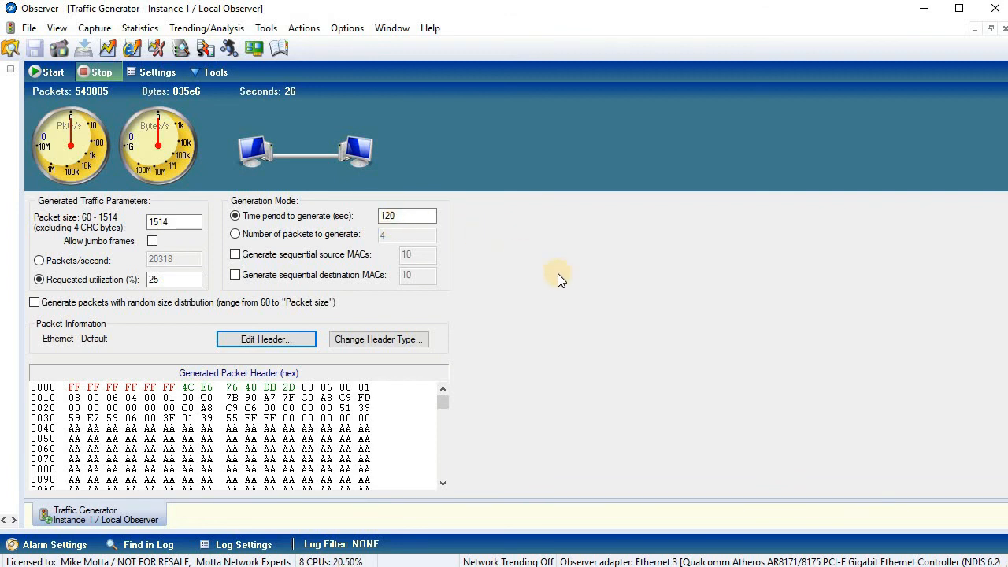
mouse_move(467, 340)
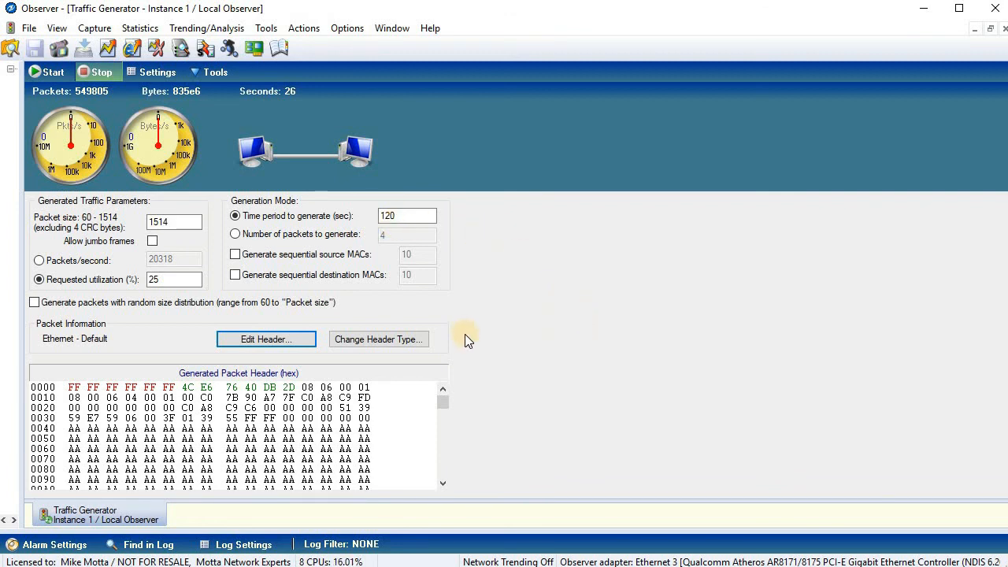
mouse_move(401, 283)
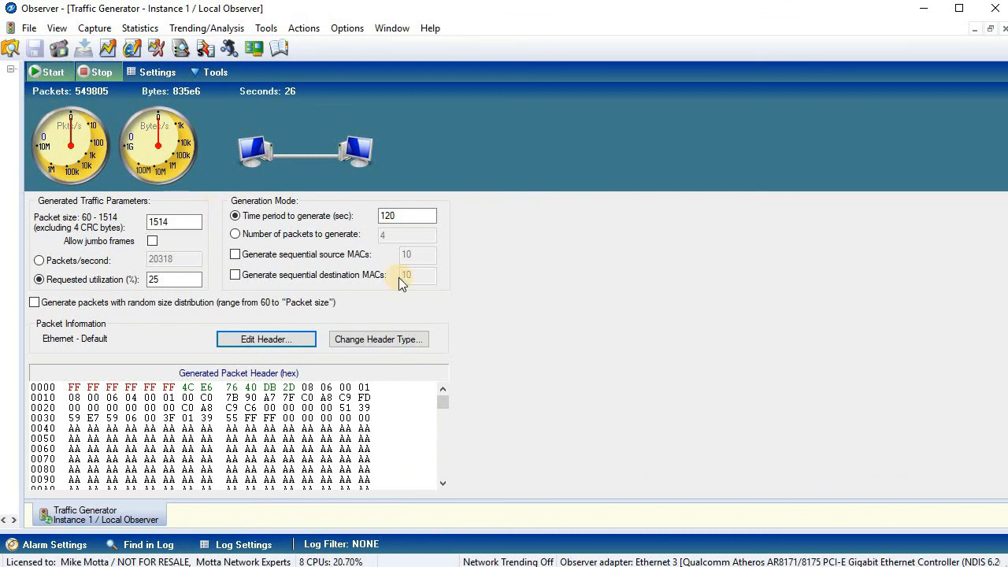
Step: Start Observer's traffic generator and confirm Port A gets about 20,000 packets/s across Manager's tabs
left_click(47, 71)
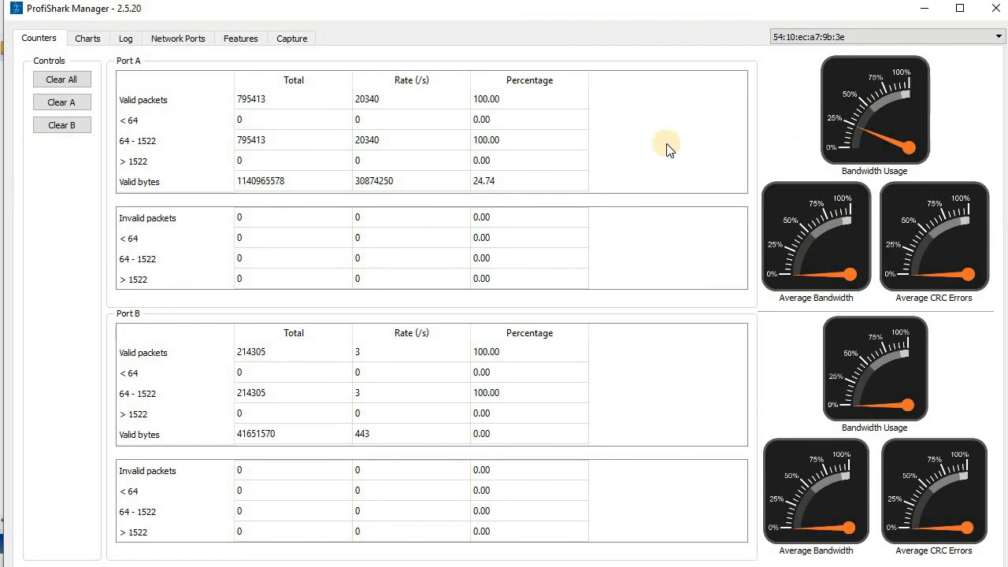
left_click(88, 37)
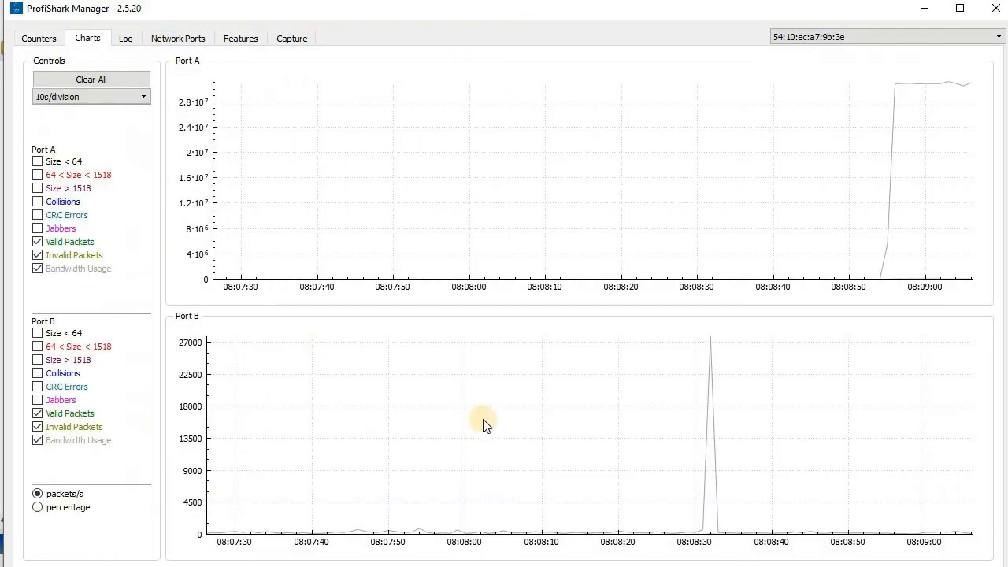
mouse_move(679, 480)
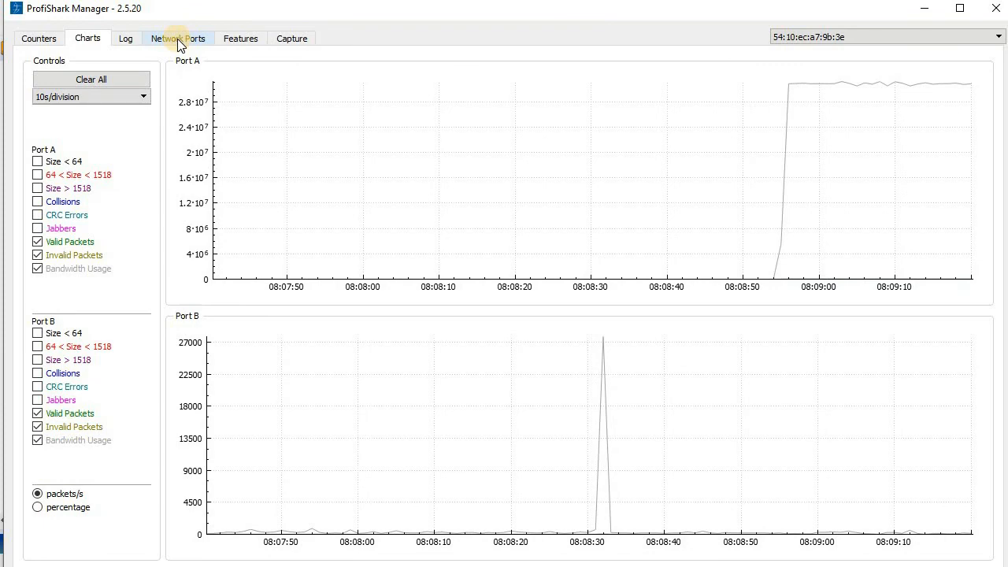
left_click(177, 38)
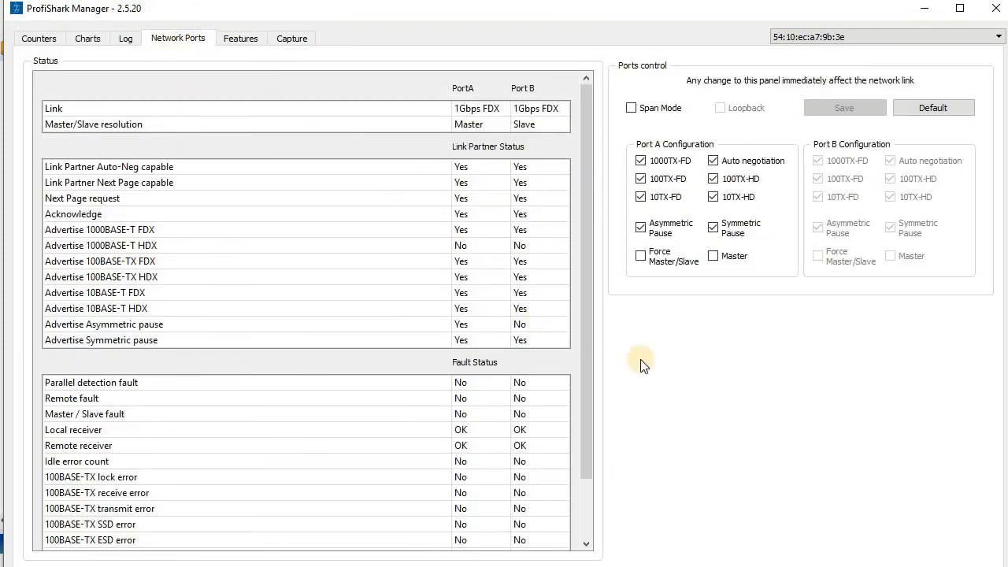
mouse_move(516, 512)
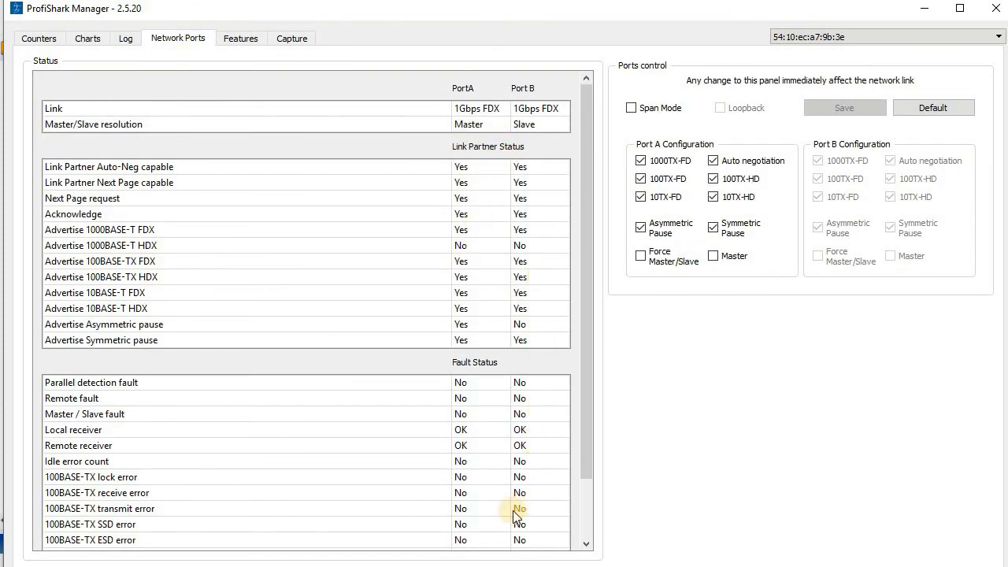
mouse_move(116, 43)
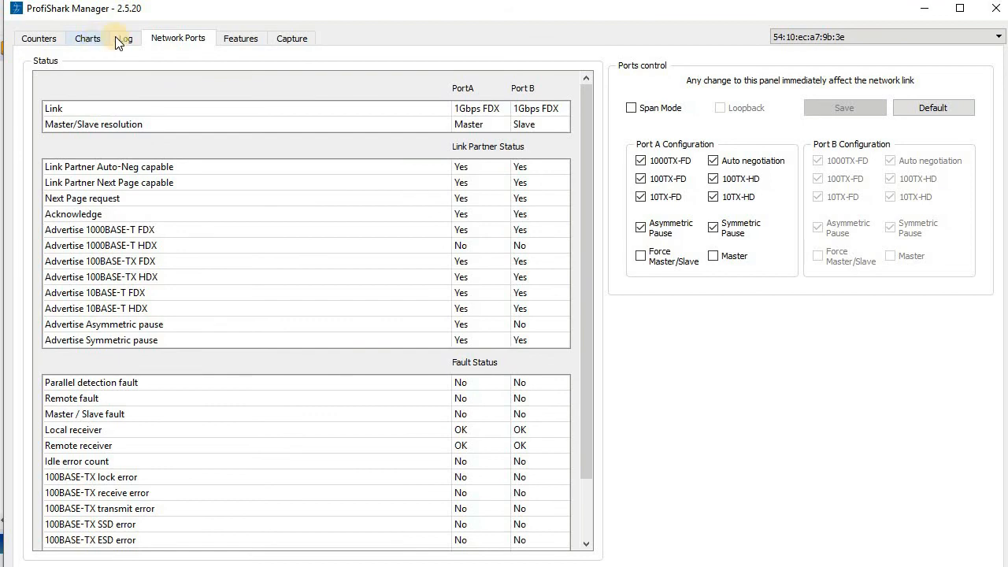
left_click(88, 38)
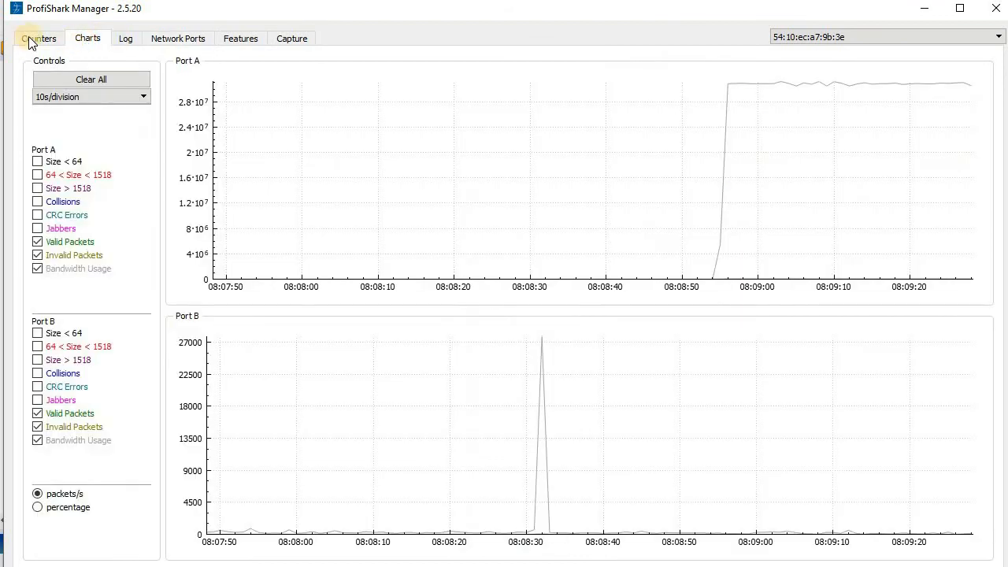
left_click(39, 38)
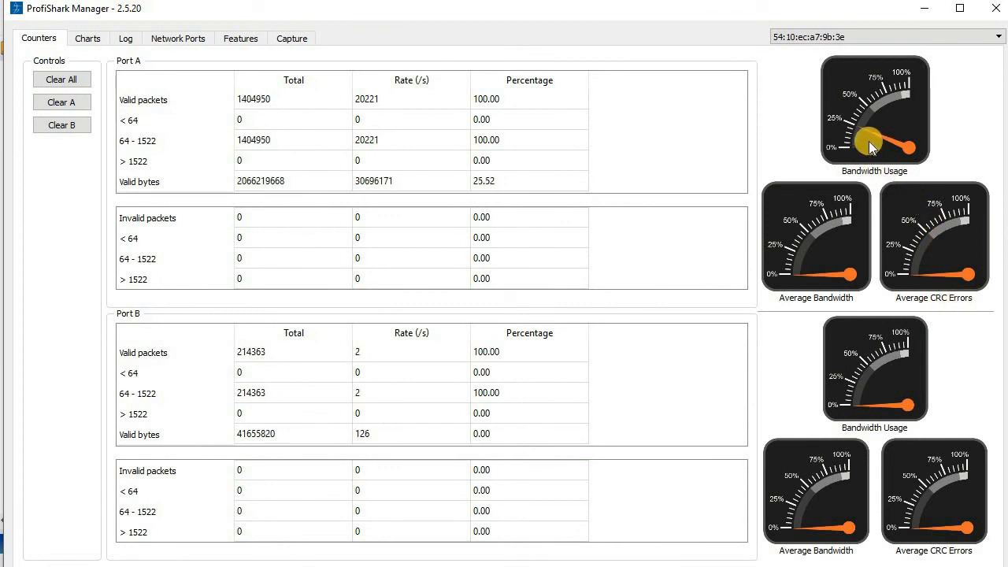
mouse_move(374, 18)
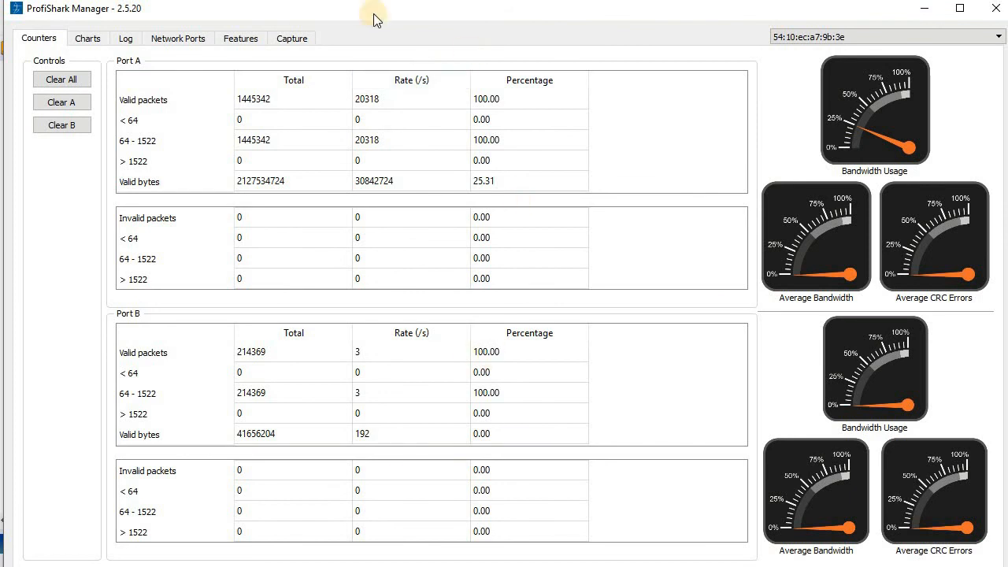
left_click(290, 38)
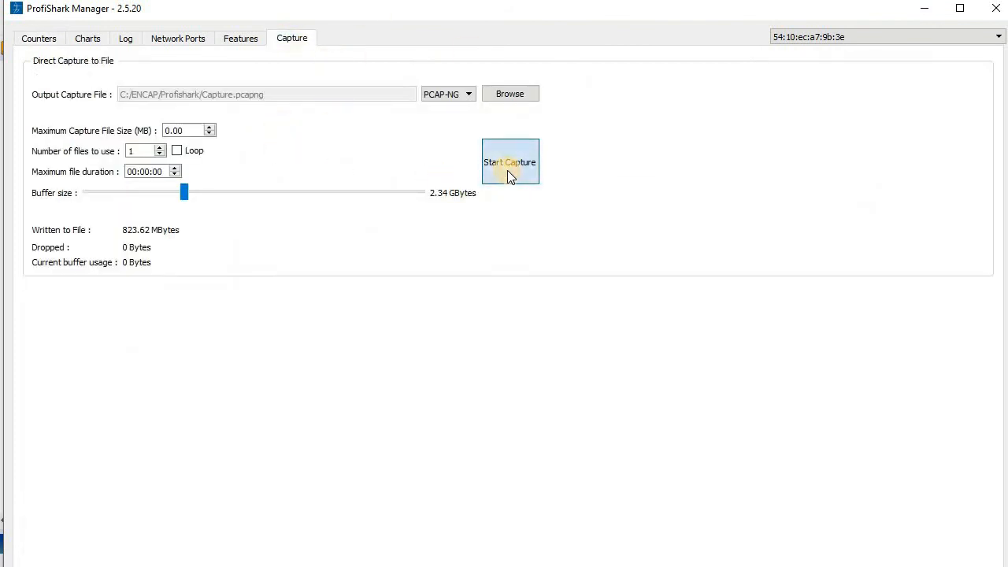
Step: Capture the ARP traffic to file, check the ~25% bandwidth counters, then stop capturing
left_click(510, 161)
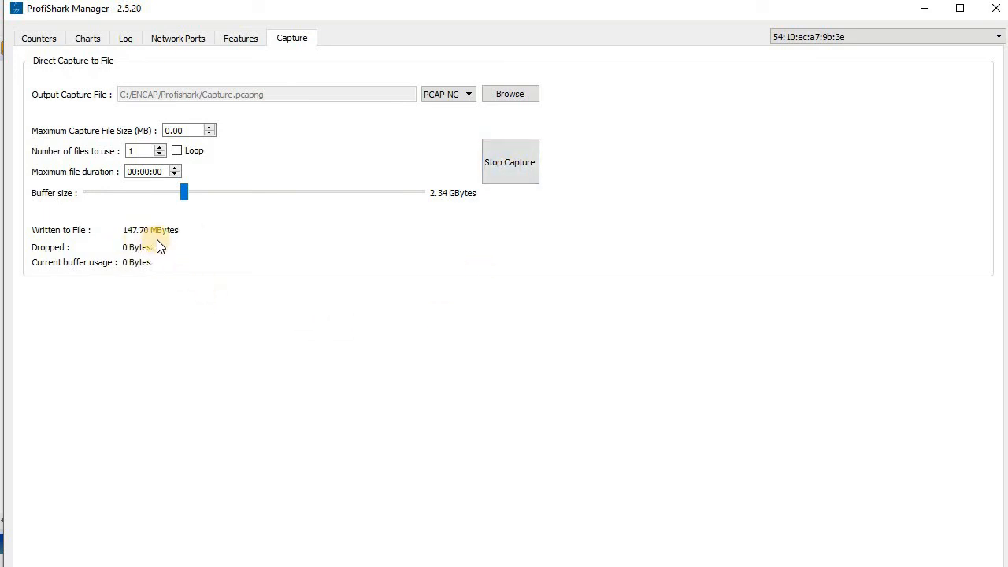
mouse_move(410, 230)
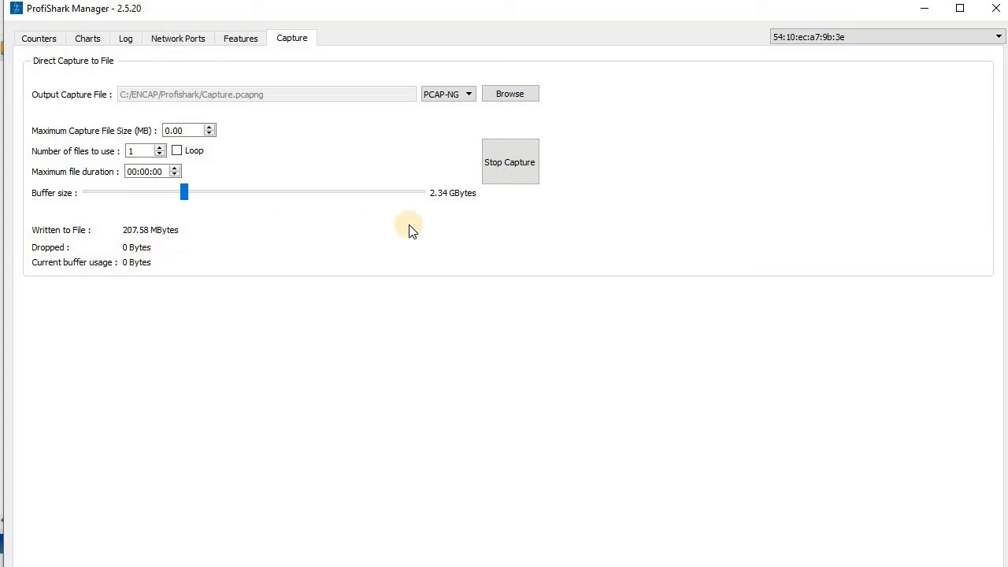
mouse_move(510, 161)
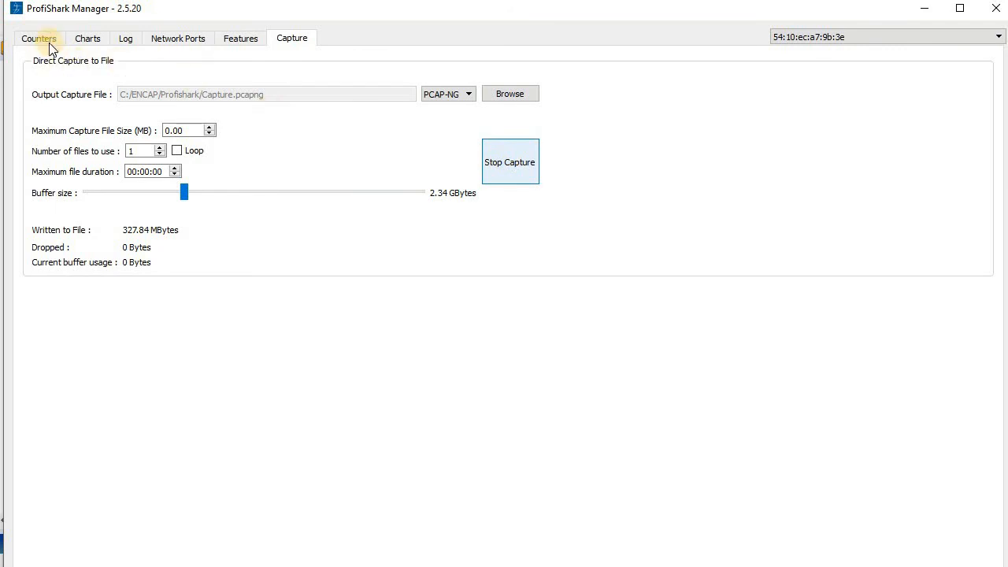
left_click(38, 38)
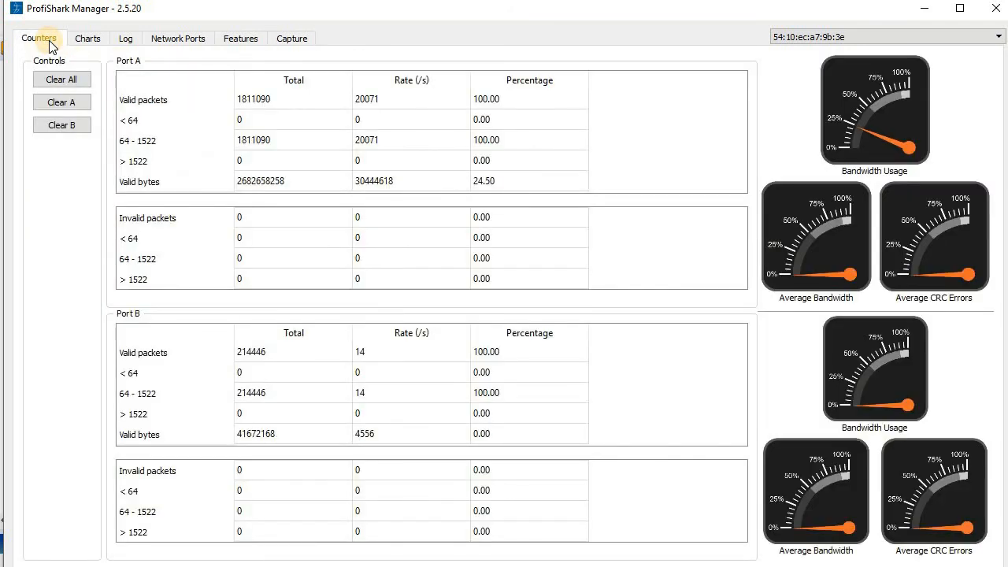
left_click(292, 38)
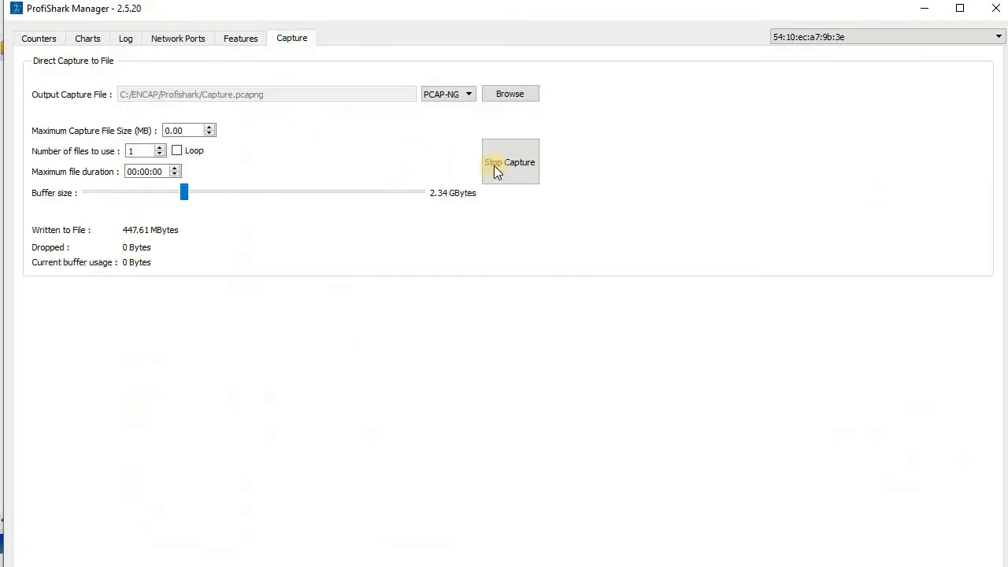
left_click(509, 161)
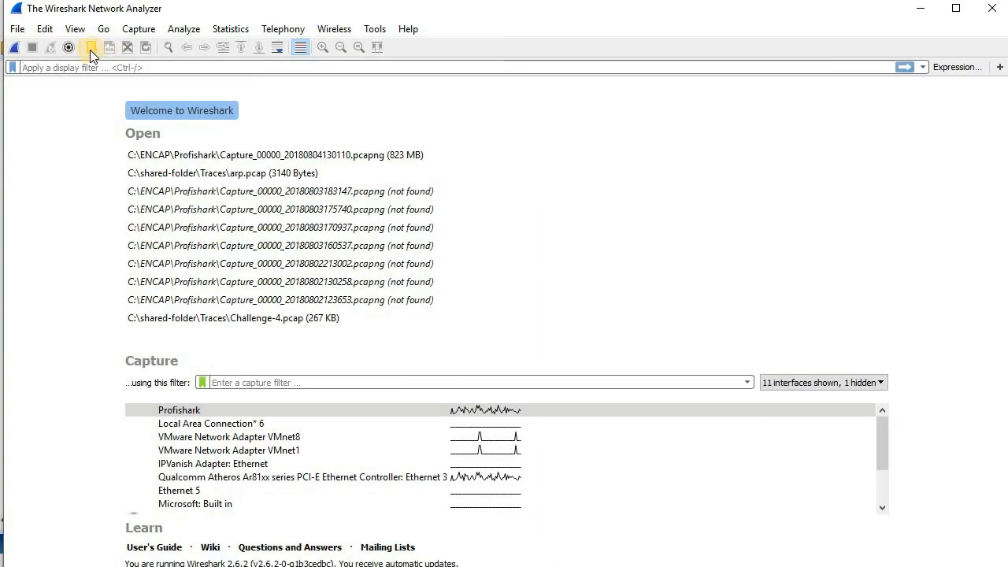
Step: Load the newer capture, Capture_00000_20180804130942.pcapng, into Wireshark
left_click(90, 48)
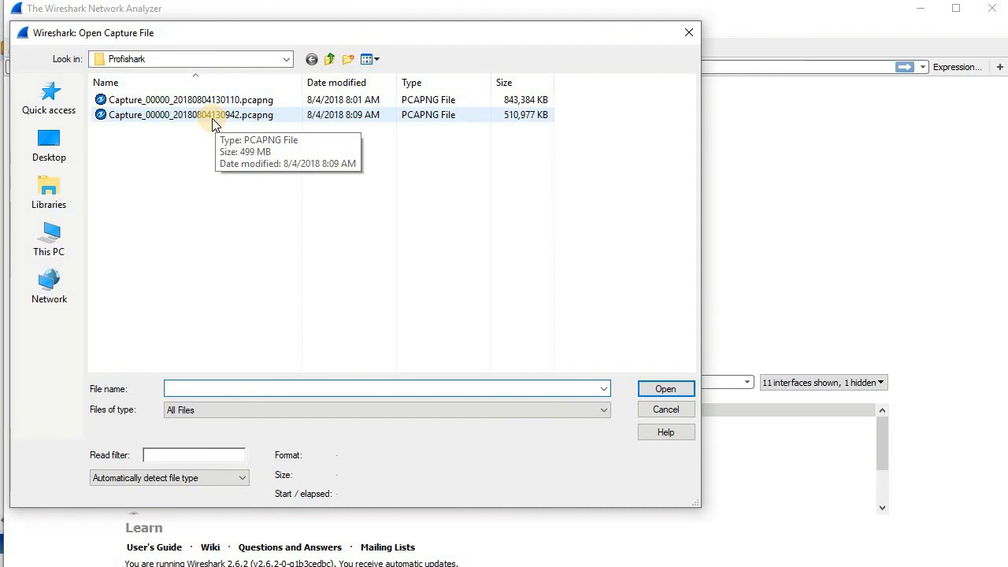
left_click(189, 115)
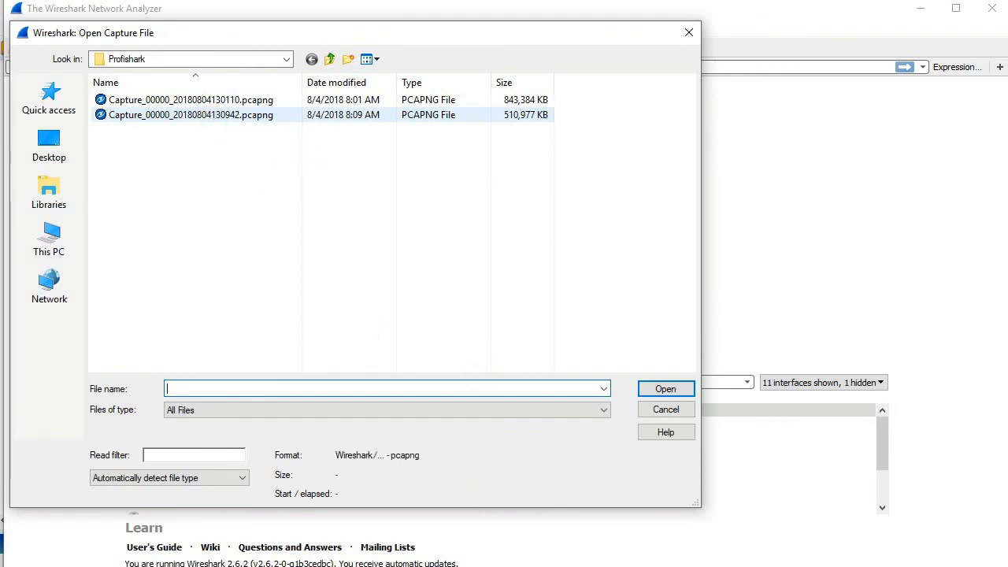
left_click(664, 408)
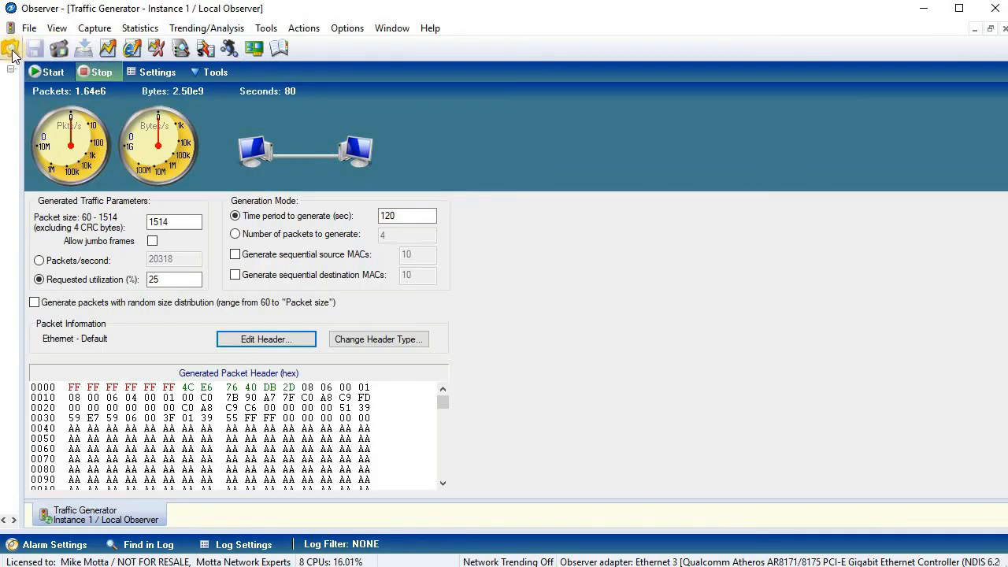
Step: Load a capture in Observer, show All Files (*.*), and pick the 130942 pcapng file
left_click(14, 49)
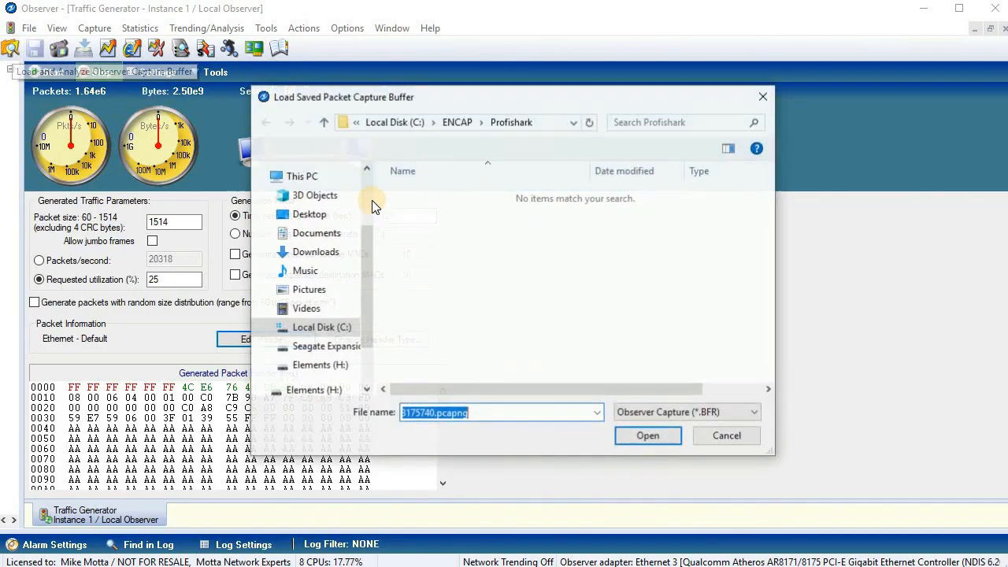
scroll("up", 3)
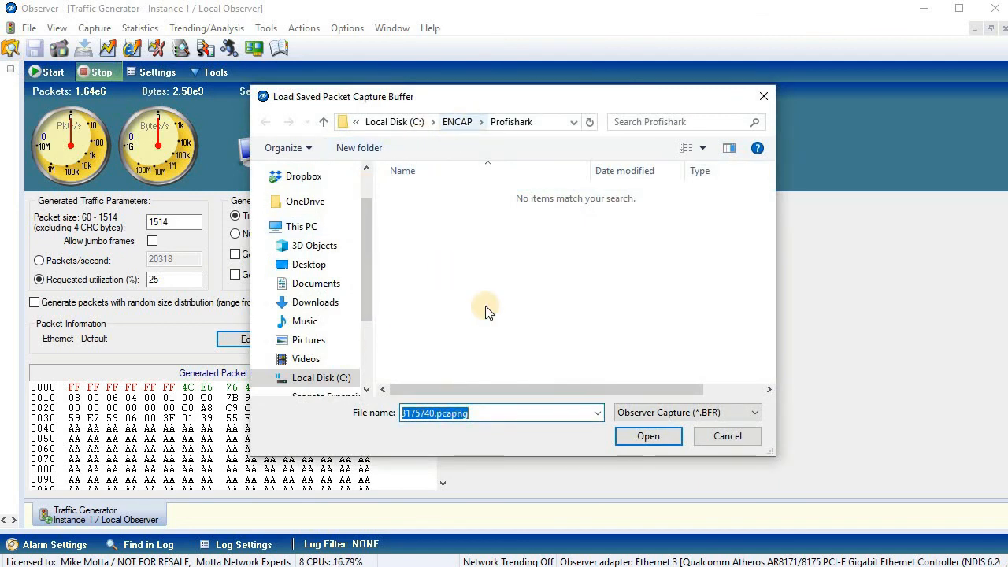
left_click(685, 411)
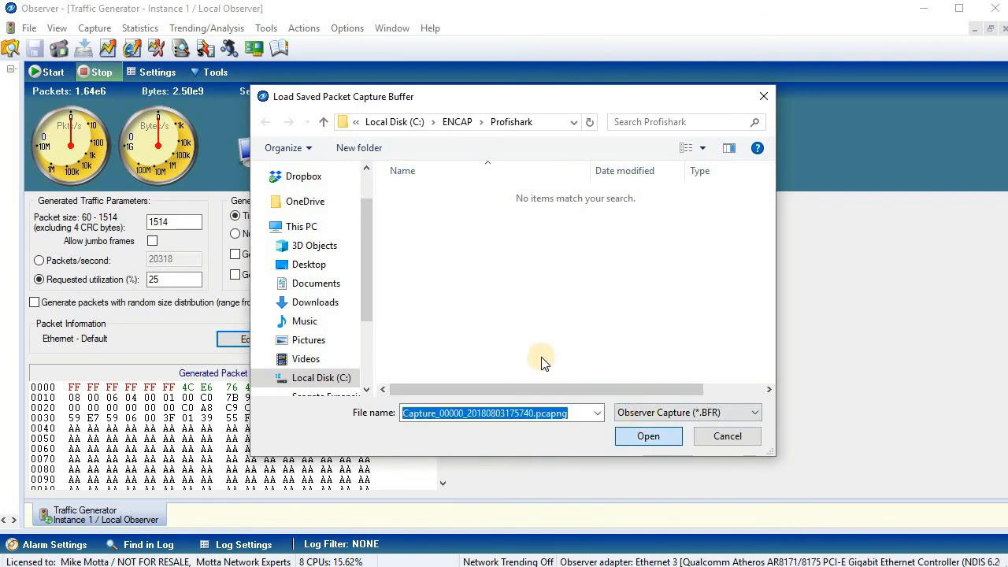
left_click(648, 435)
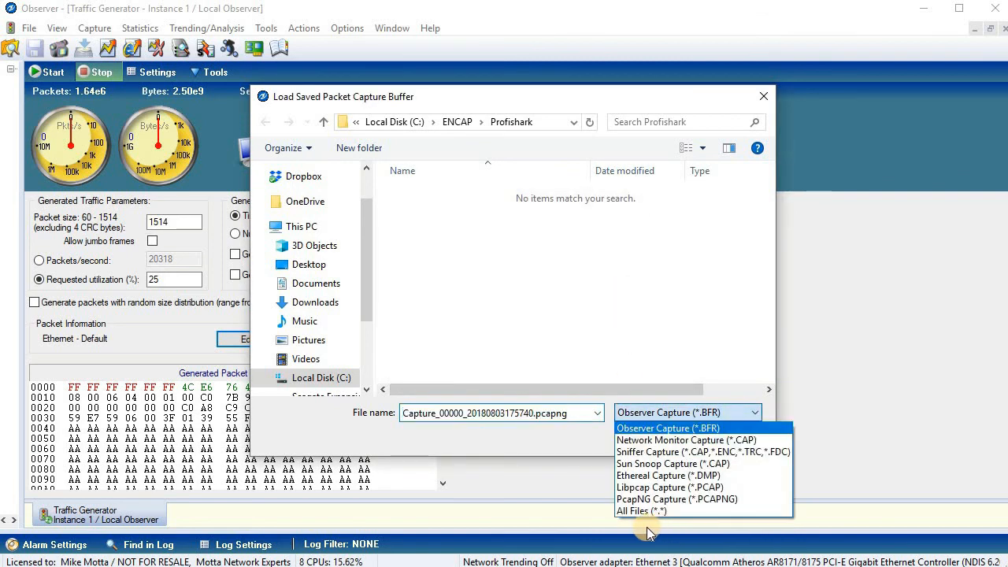
left_click(641, 510)
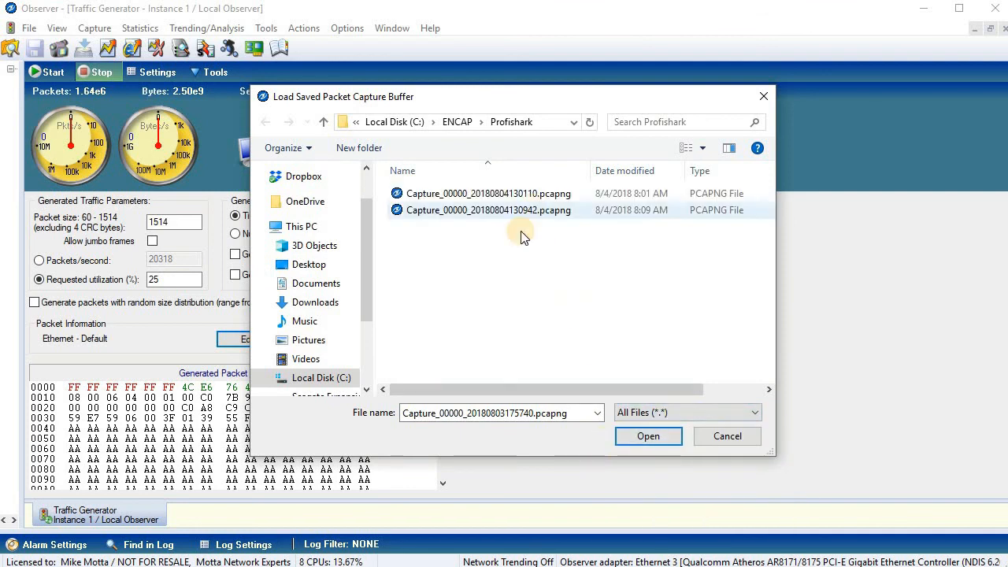
left_click(726, 436)
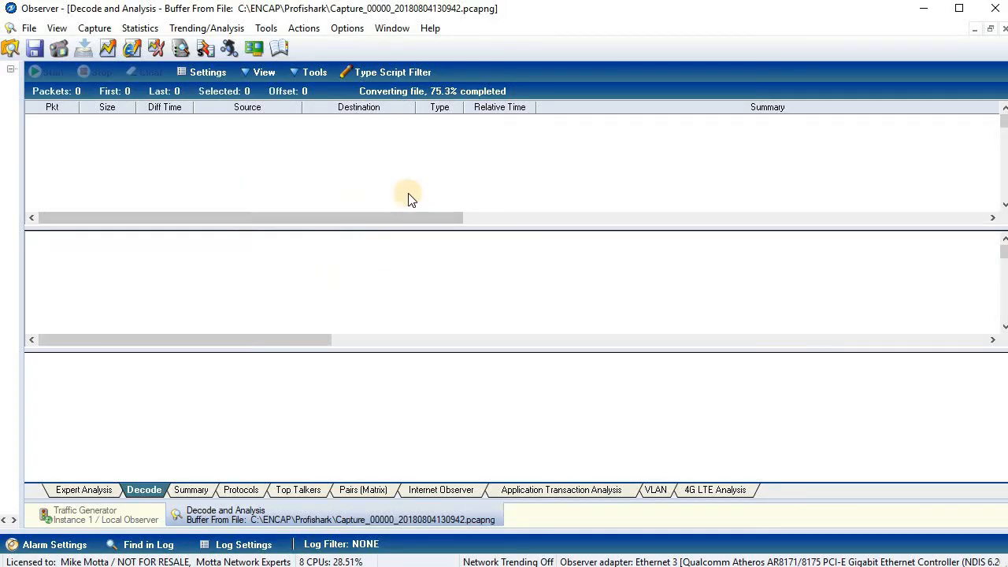
mouse_move(925, 167)
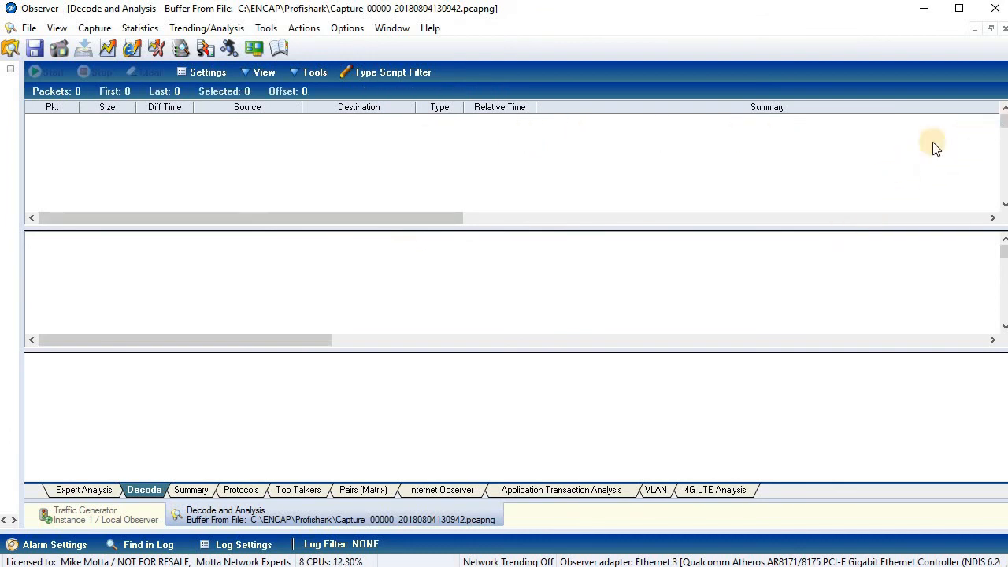
mouse_move(534, 347)
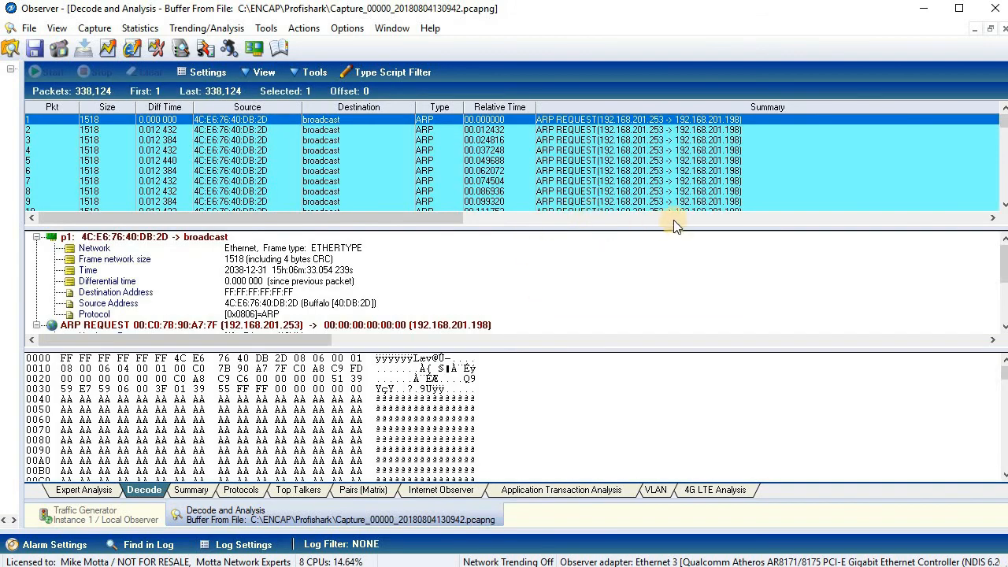
mouse_move(1000, 122)
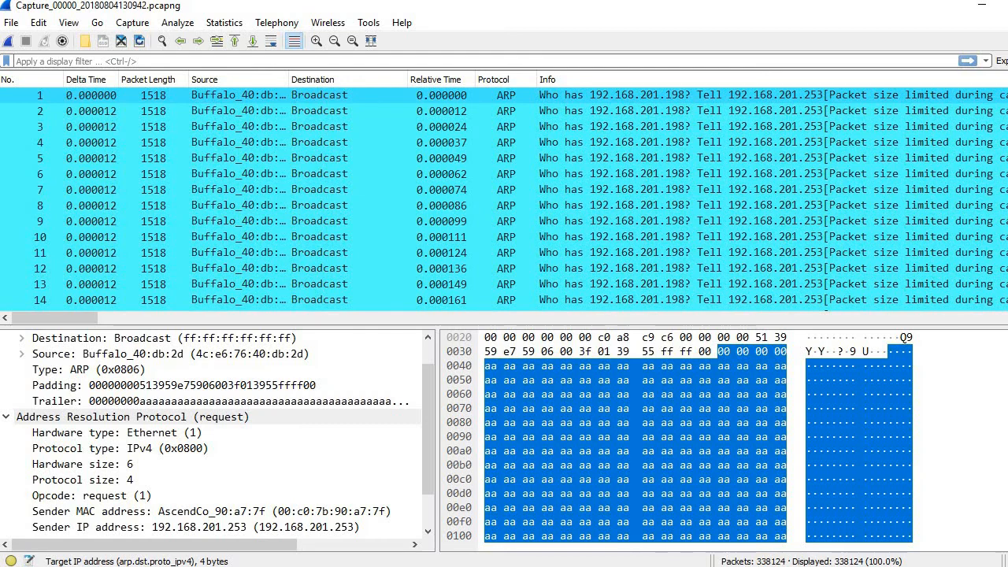
mouse_move(772, 555)
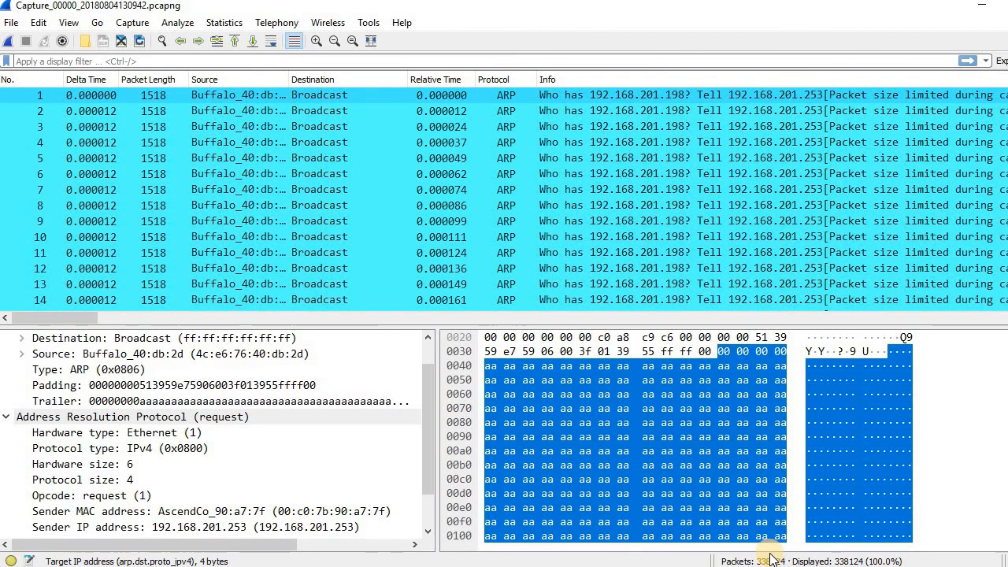
mouse_move(770, 557)
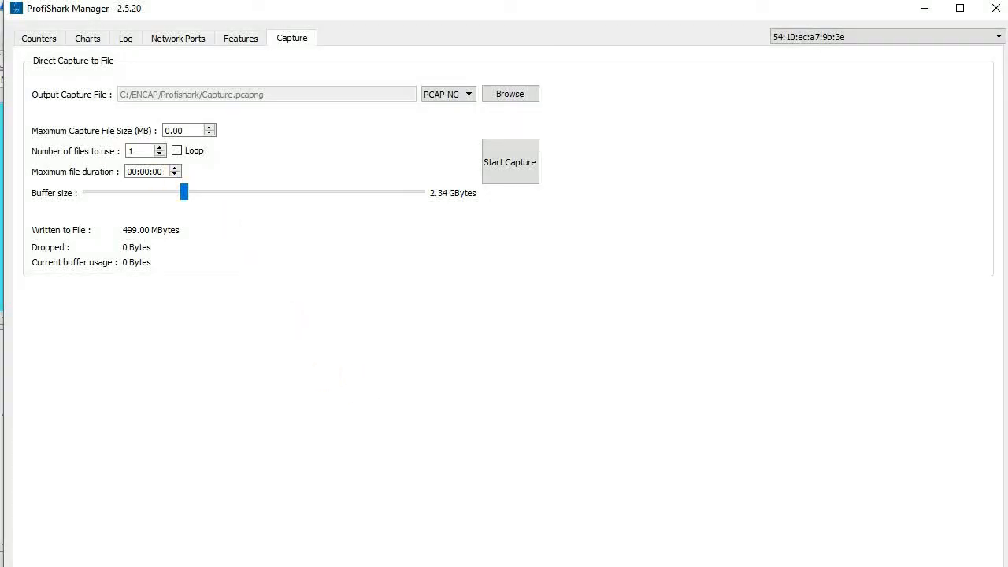
Step: Return to ProfiShark Manager to review 499.00 MBytes written and zero dropped
left_click(39, 38)
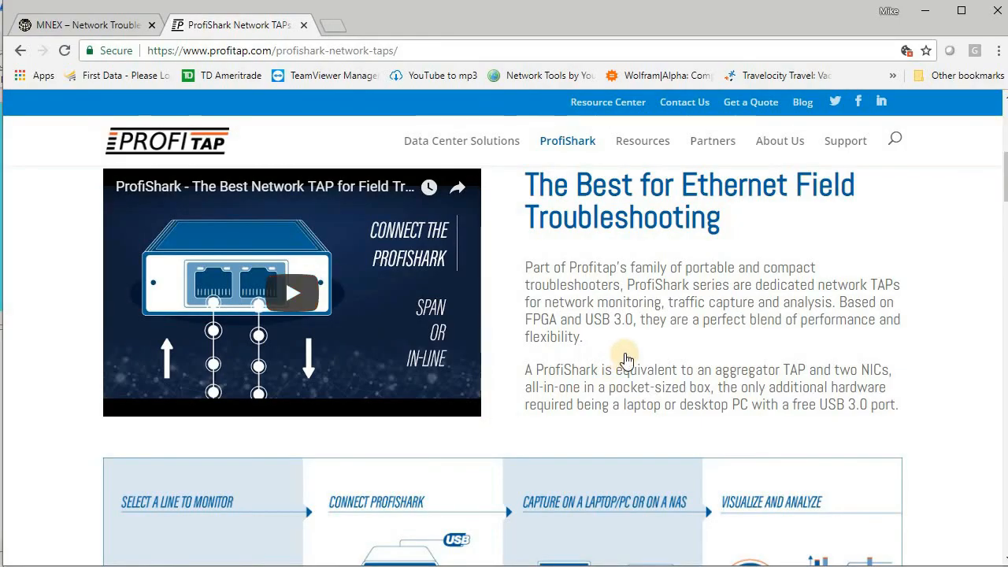
Step: Scroll the ProfiShark page down to the select-connect-capture-analyze workflow graphic
scroll("down", 3)
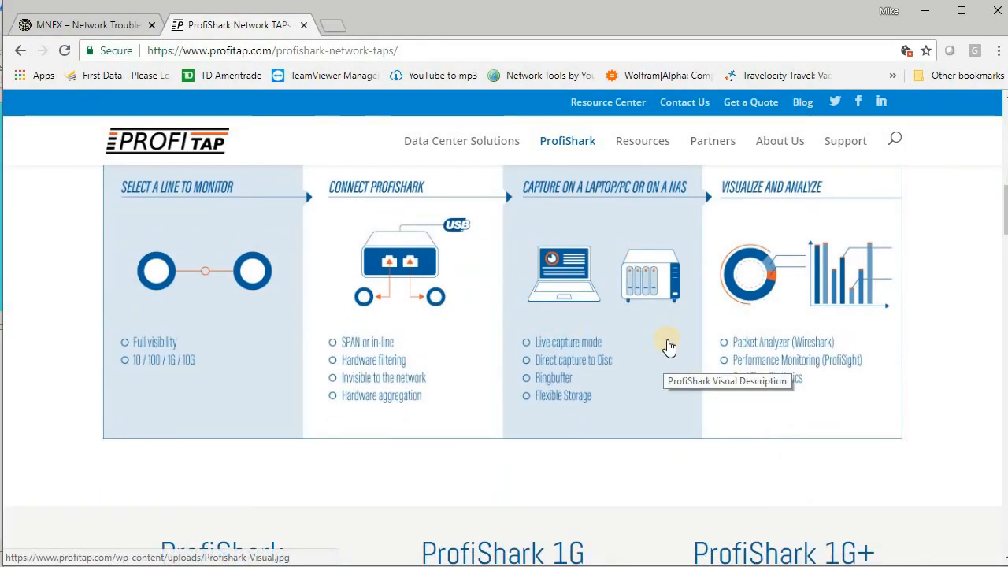
mouse_move(647, 349)
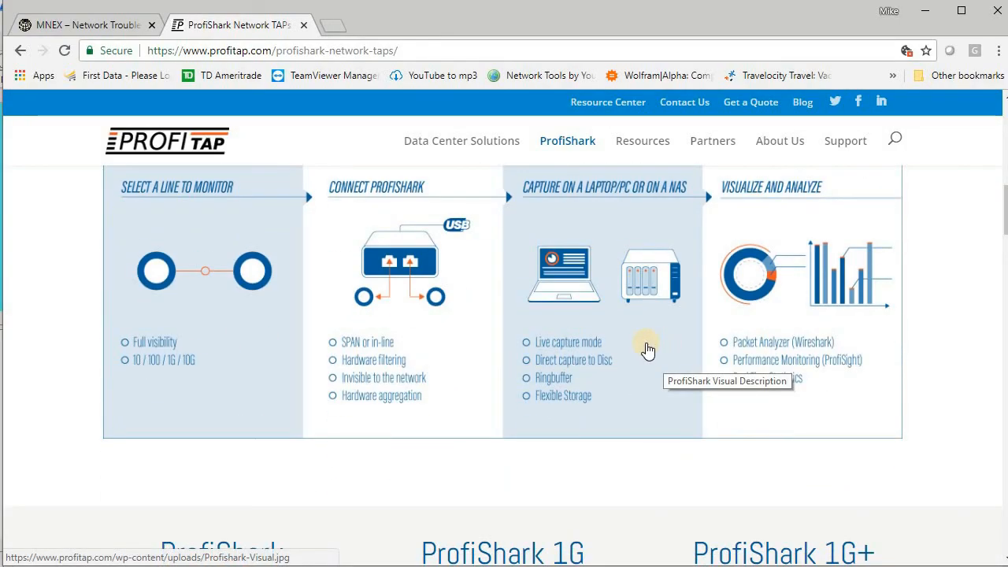
mouse_move(656, 336)
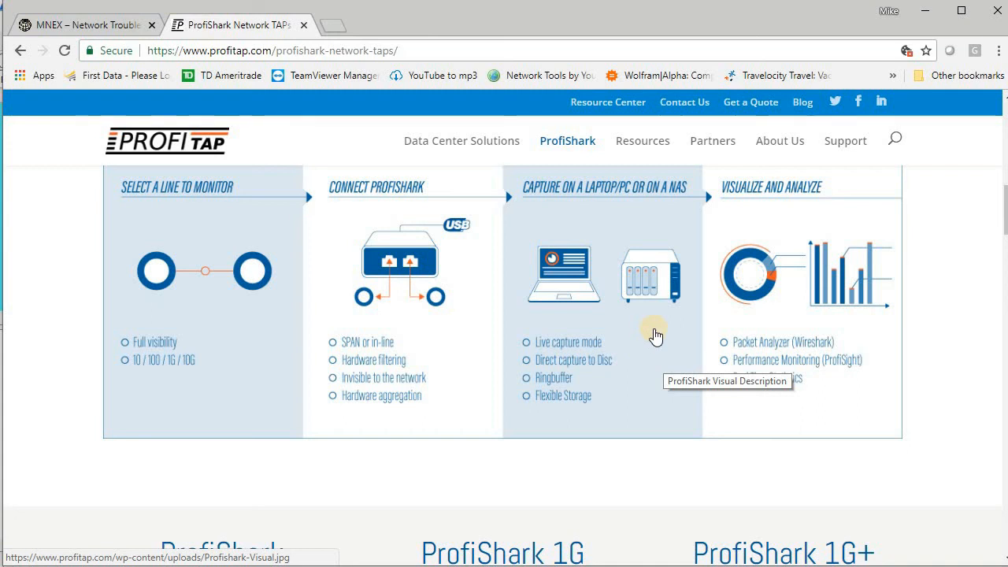